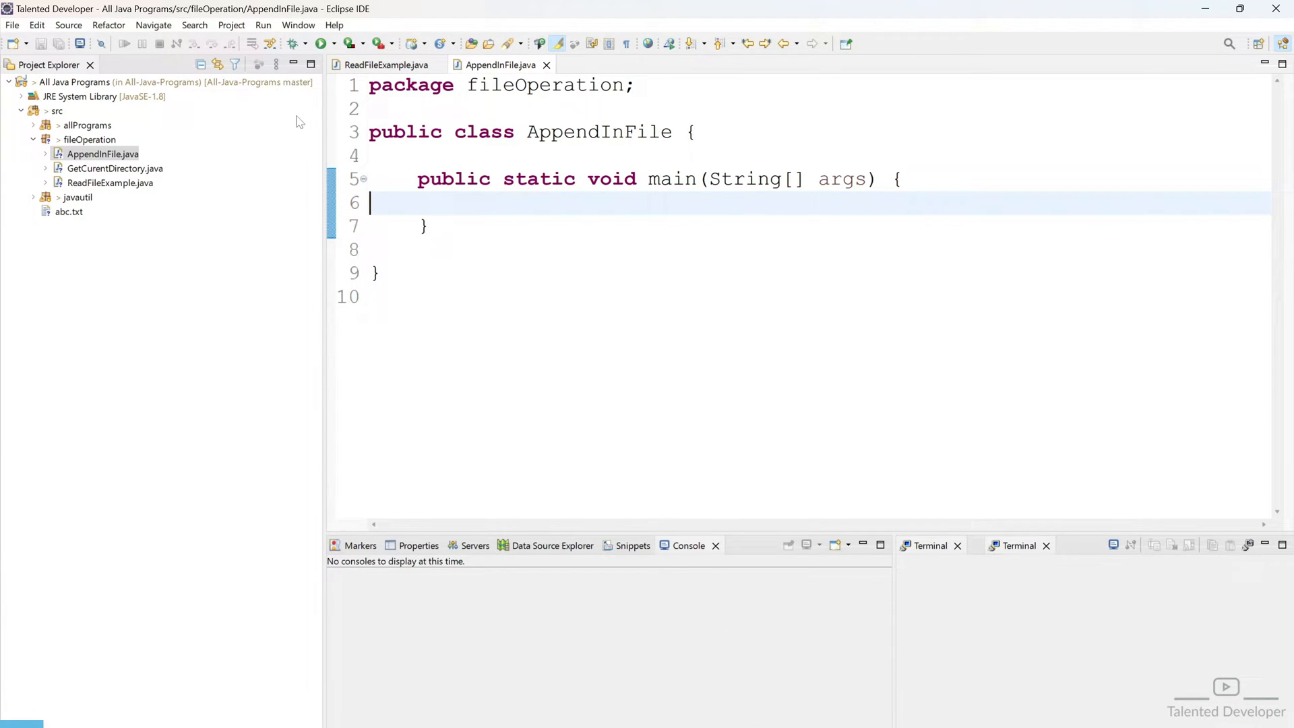
Step: Open the abc text file from the All-Java-Programs src folder in File Explorer
click(382, 65)
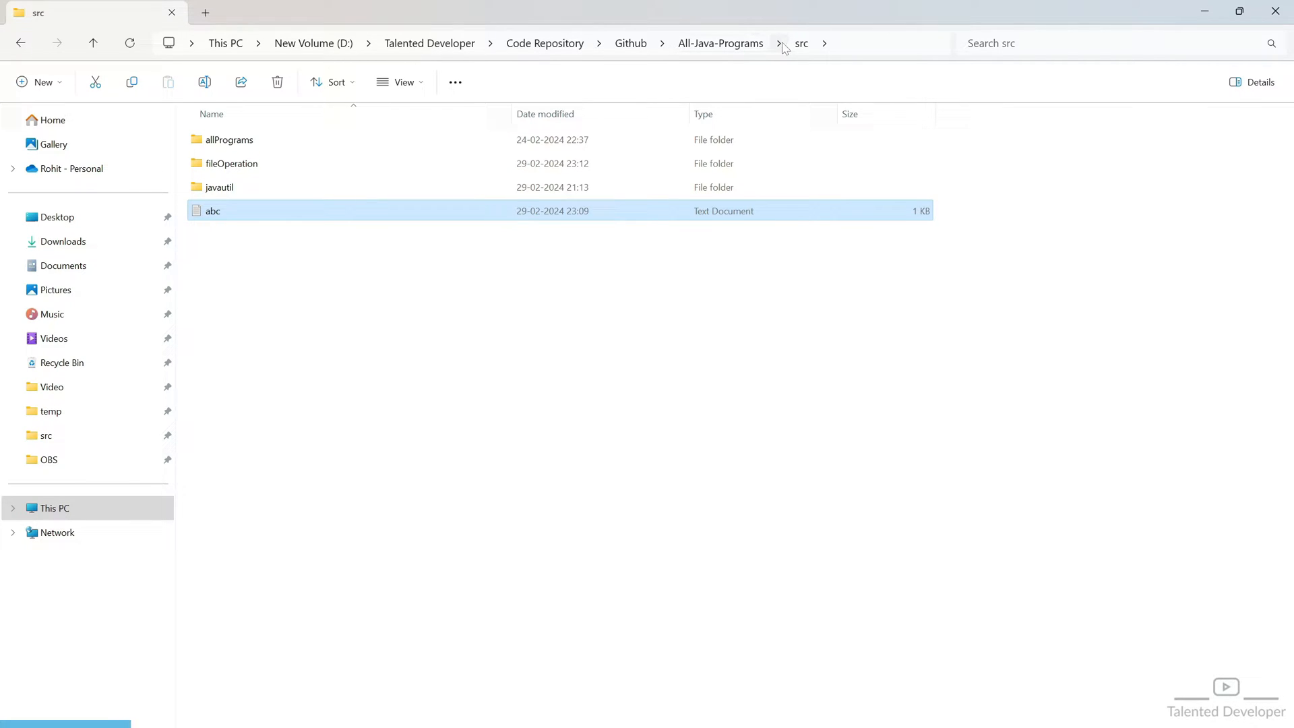
double_click(216, 210)
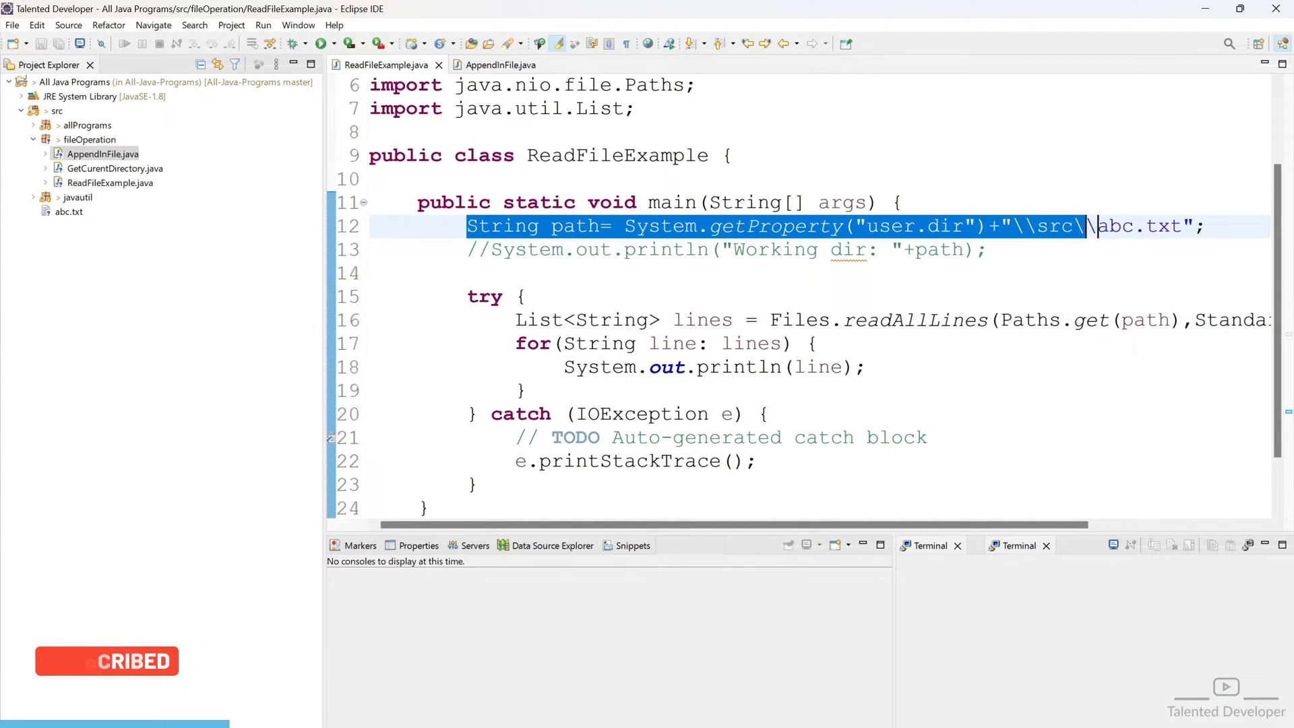
Step: Reuse ReadFileExample's abc.txt path line in main, print it, run, and check abc.txt's contents
right_click(498, 65)
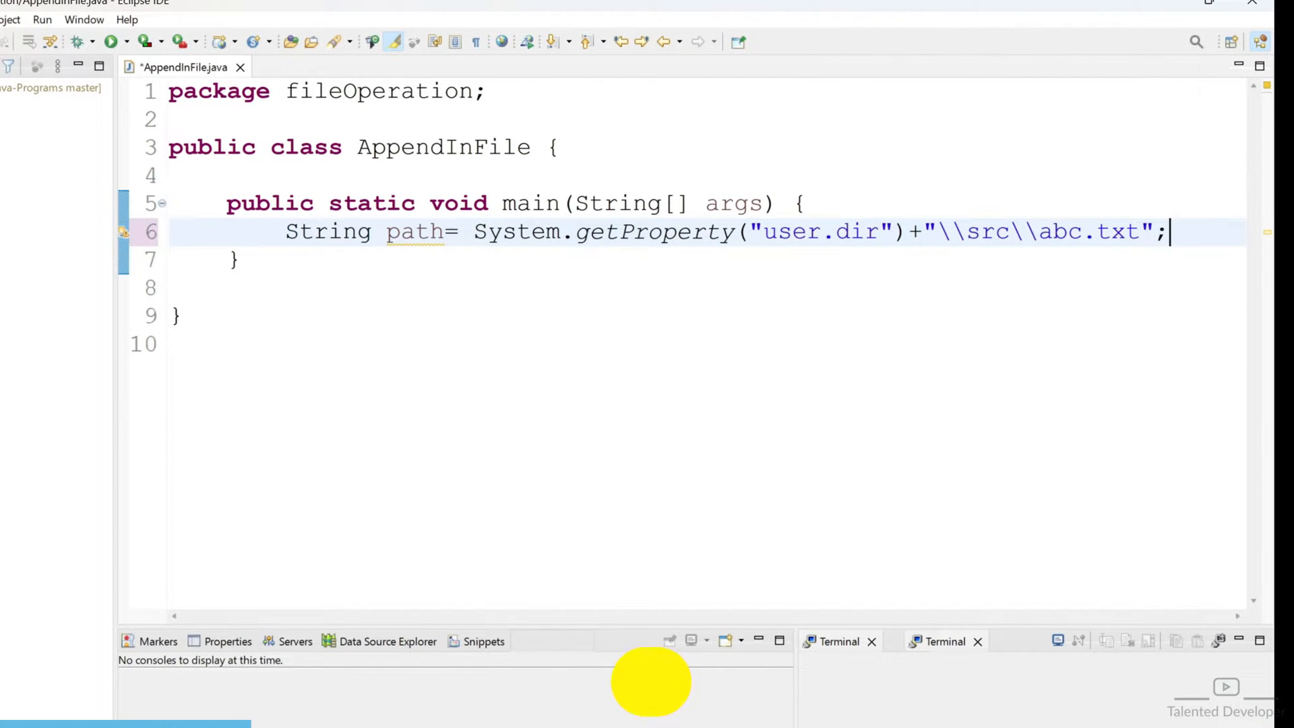
text(sys)
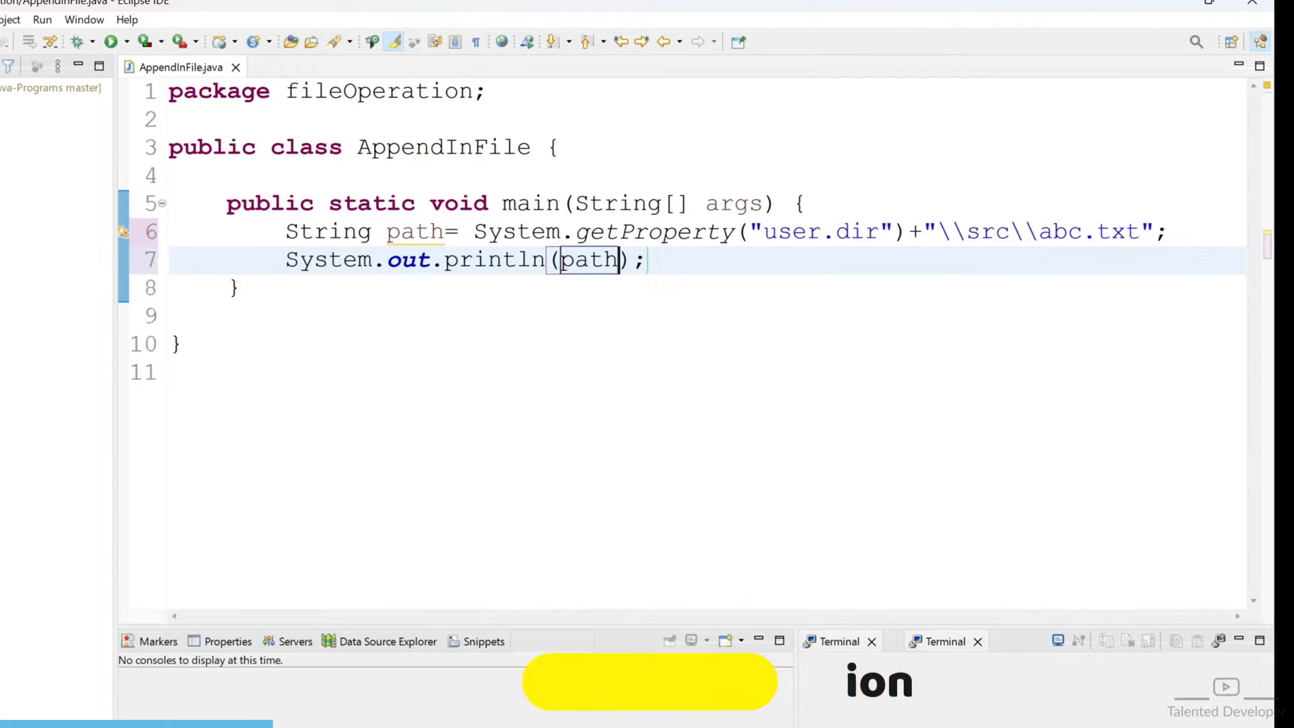
click(108, 40)
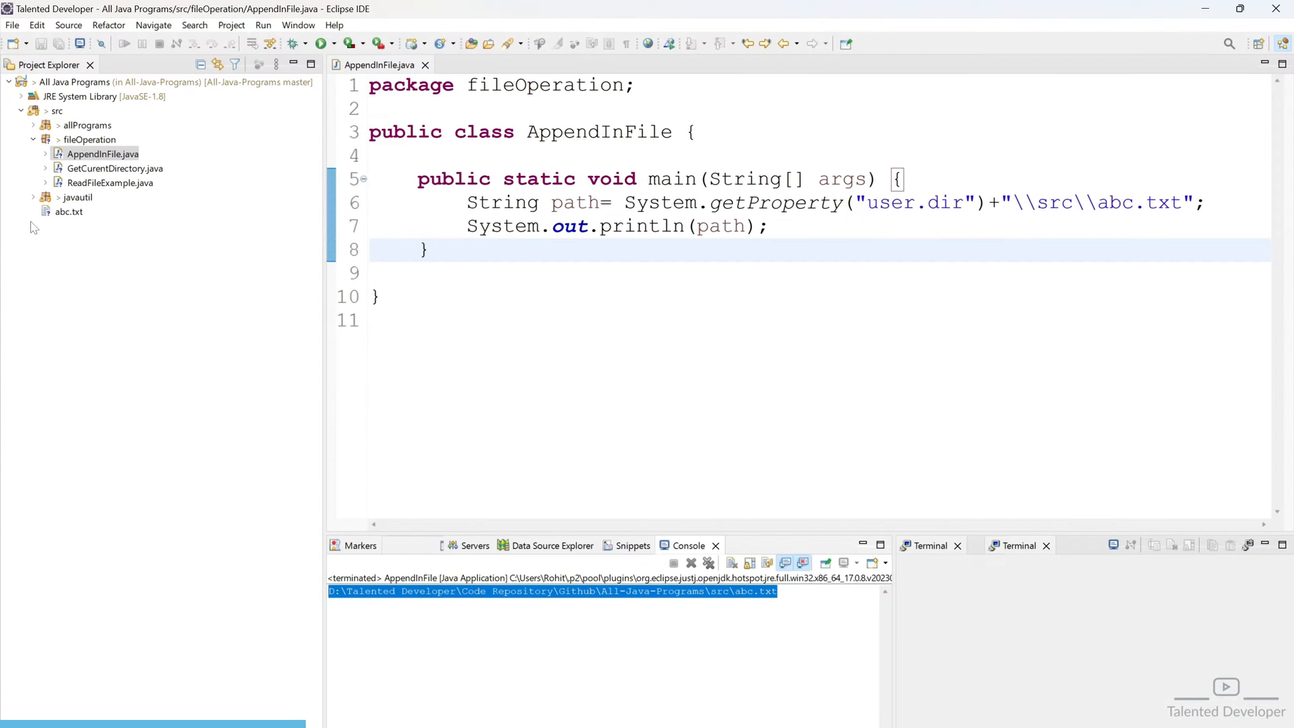
double_click(67, 212)
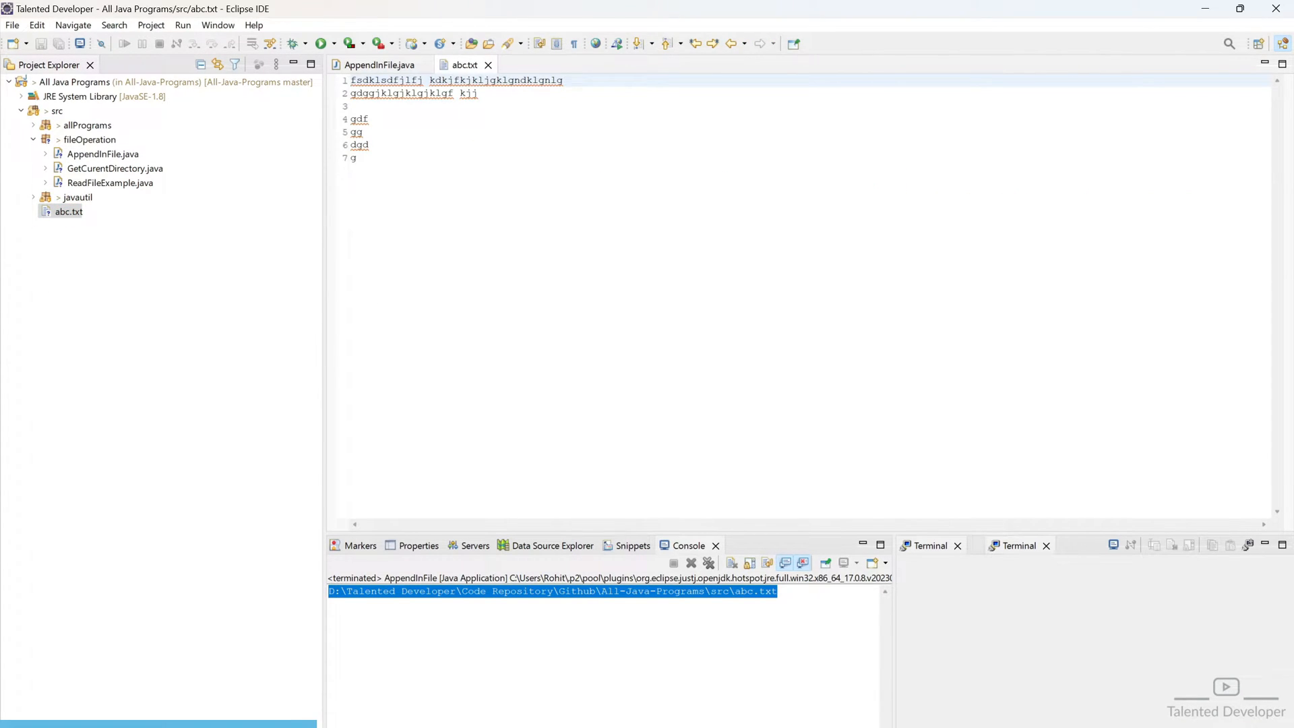
click(379, 64)
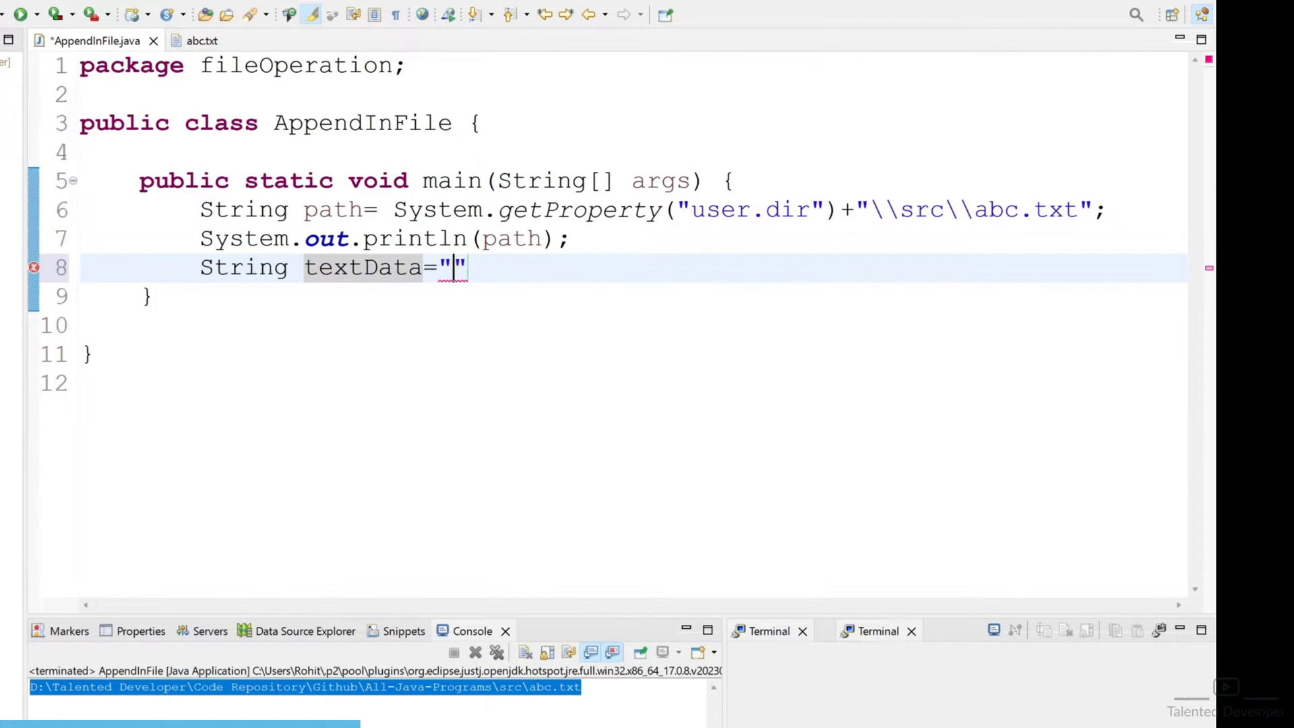
Step: Declare String textData = "hello 12345"; in main and start a new line below it
text(hello 12)
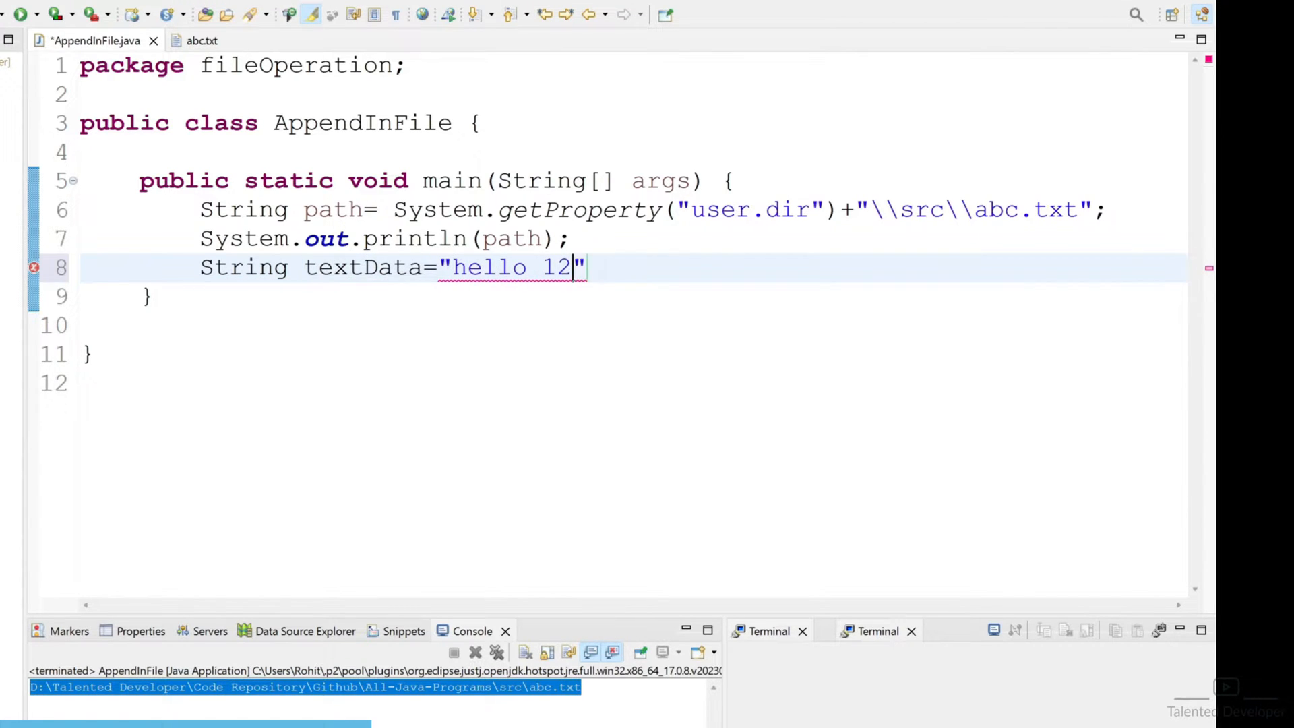
text(345;)
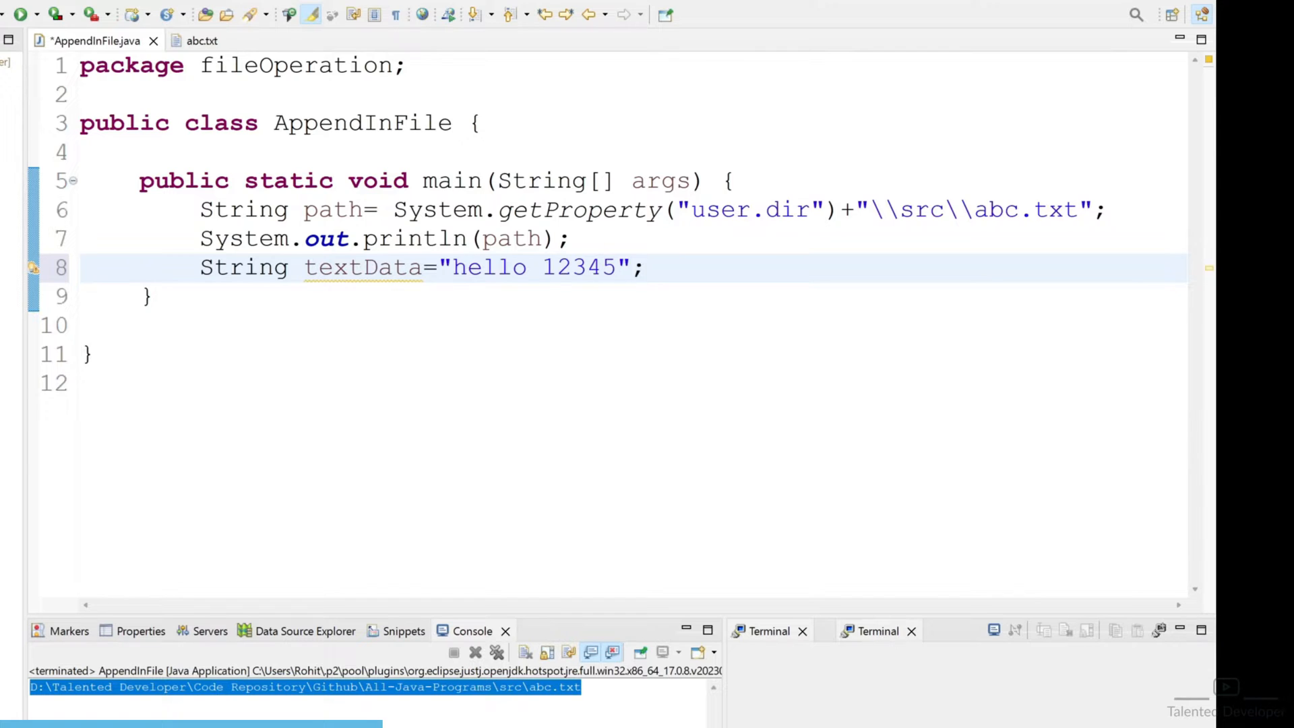
click(363, 267)
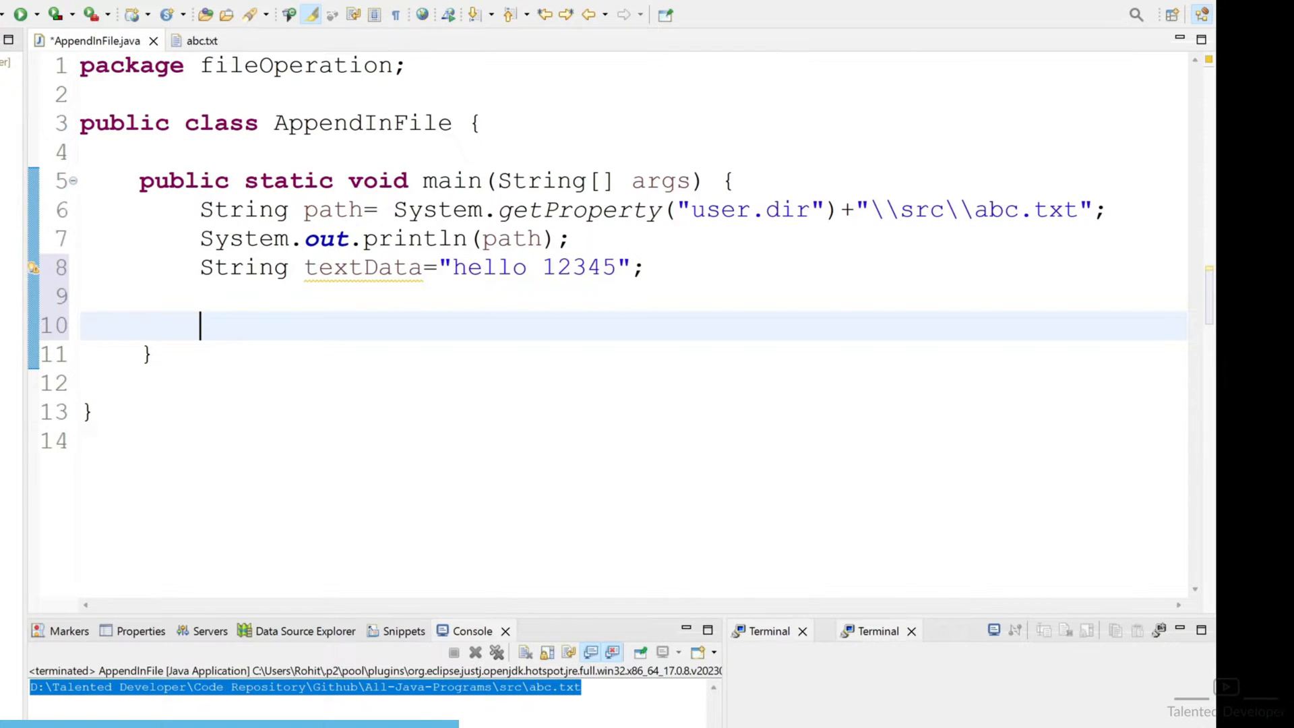
Step: Begin a Files.wr call so content assist lists the Files.write methods
text(F)
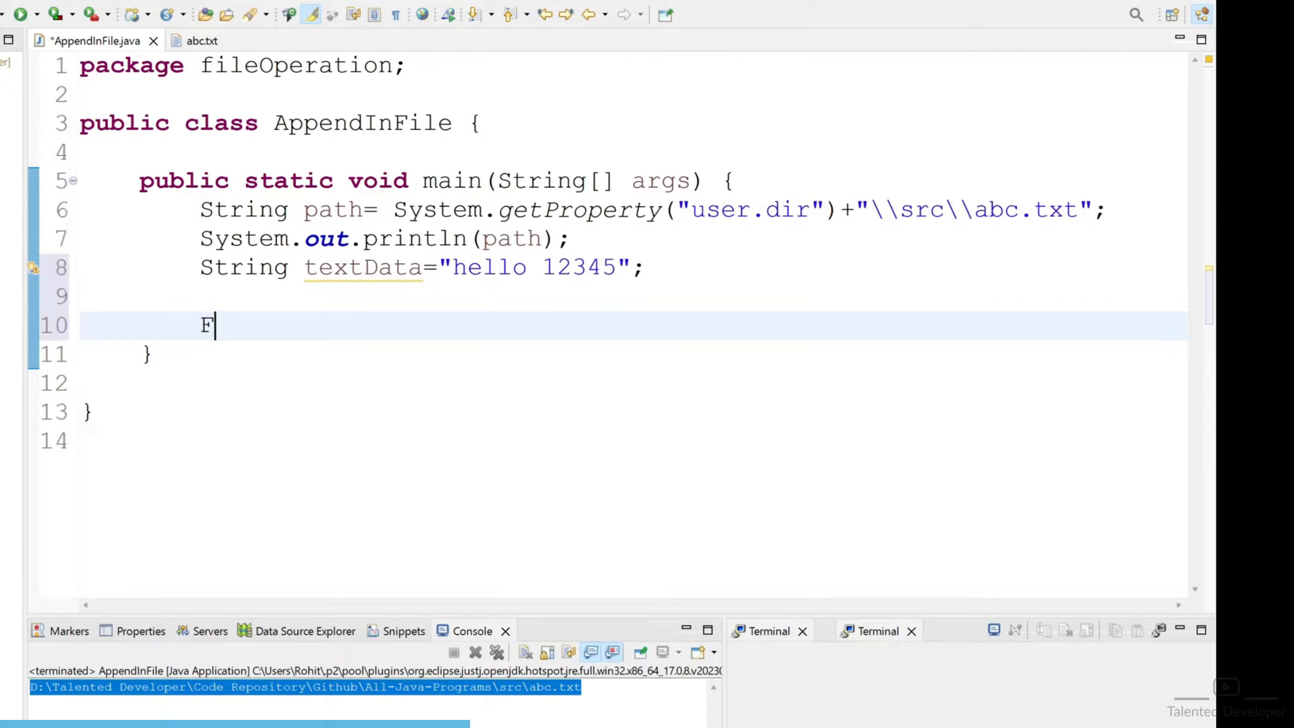
text(iles.w)
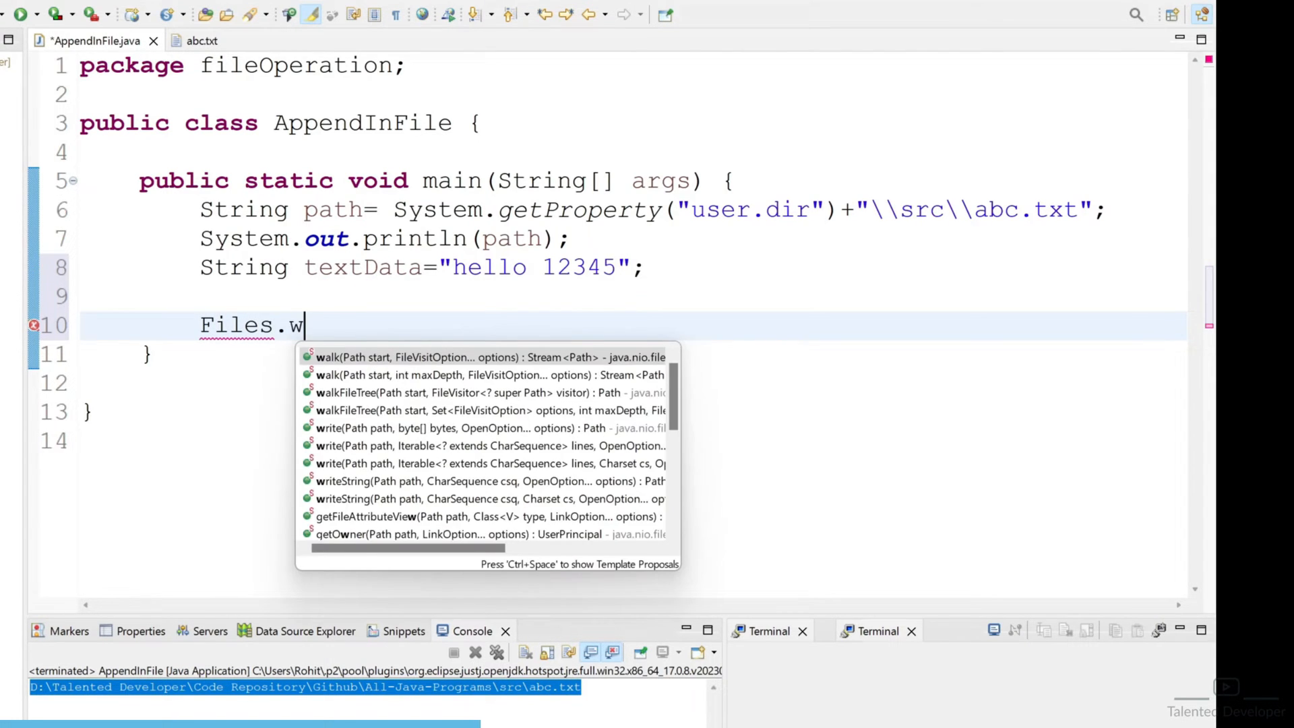
text(r)
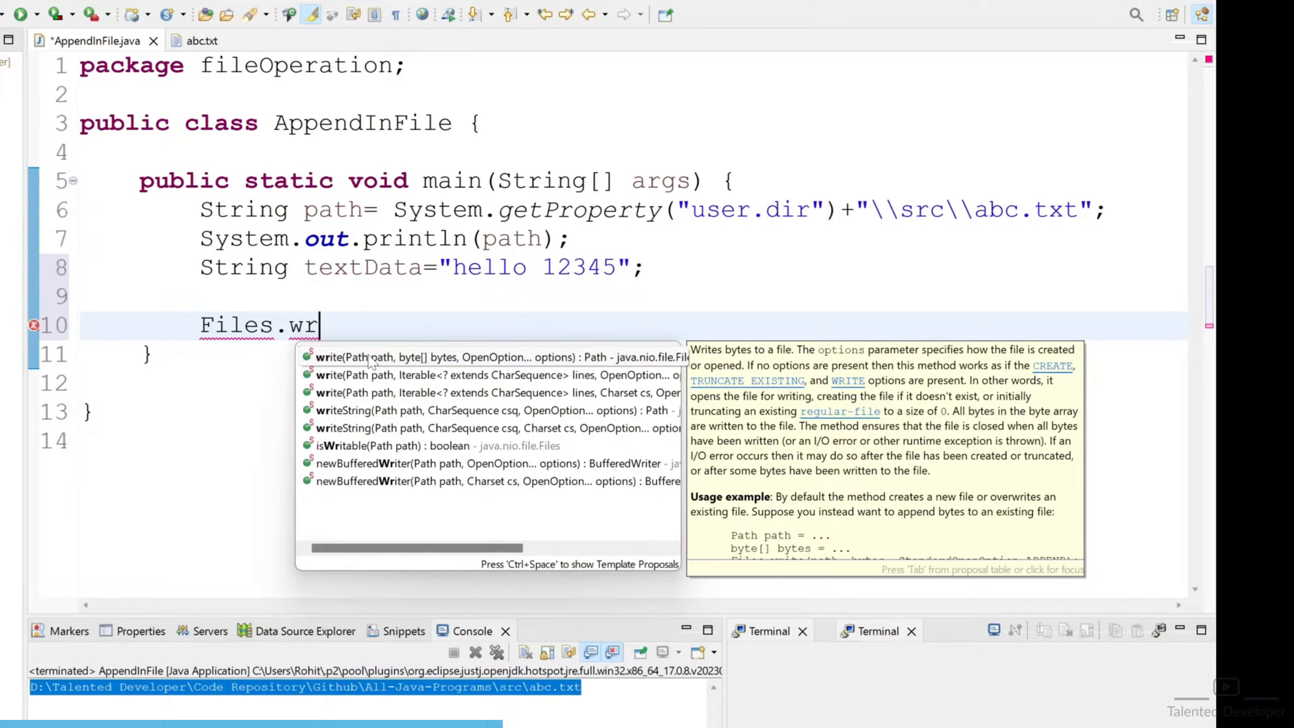
mouse_move(353, 364)
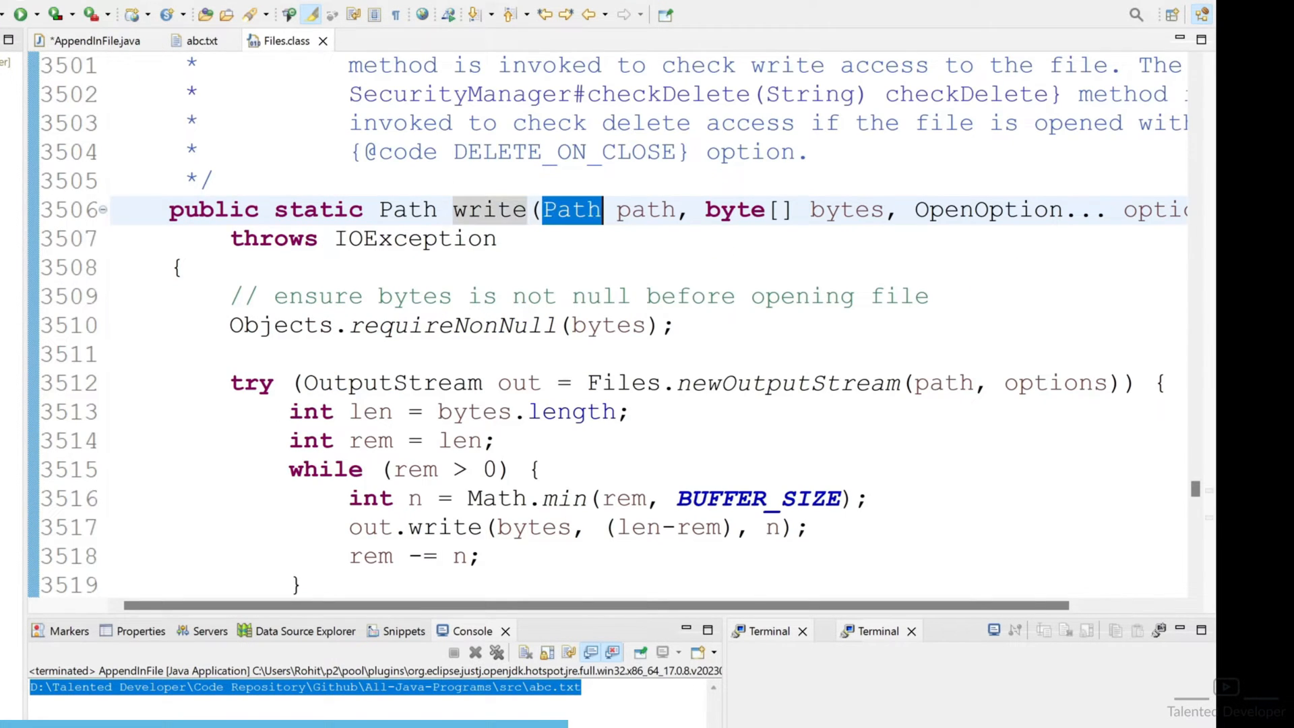
Step: Pass Paths.get(path) as the first argument of Files.write and save
click(89, 40)
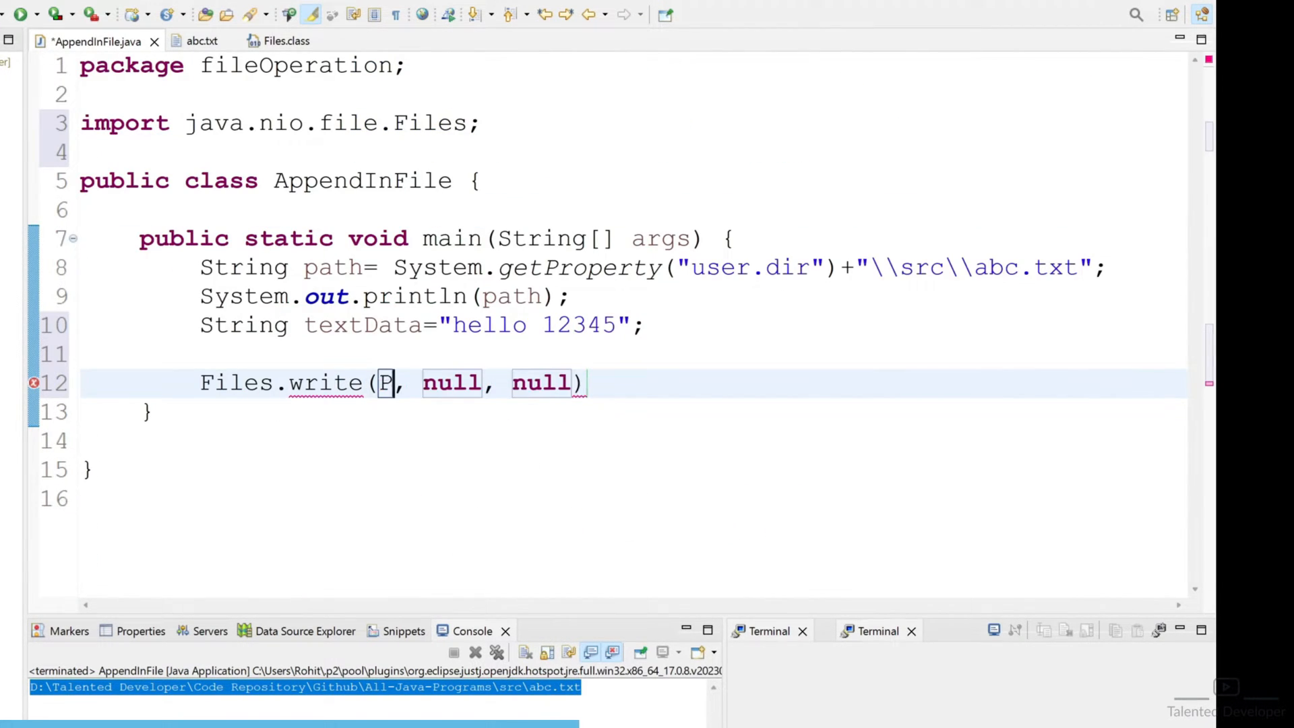
text(aths.get(null)
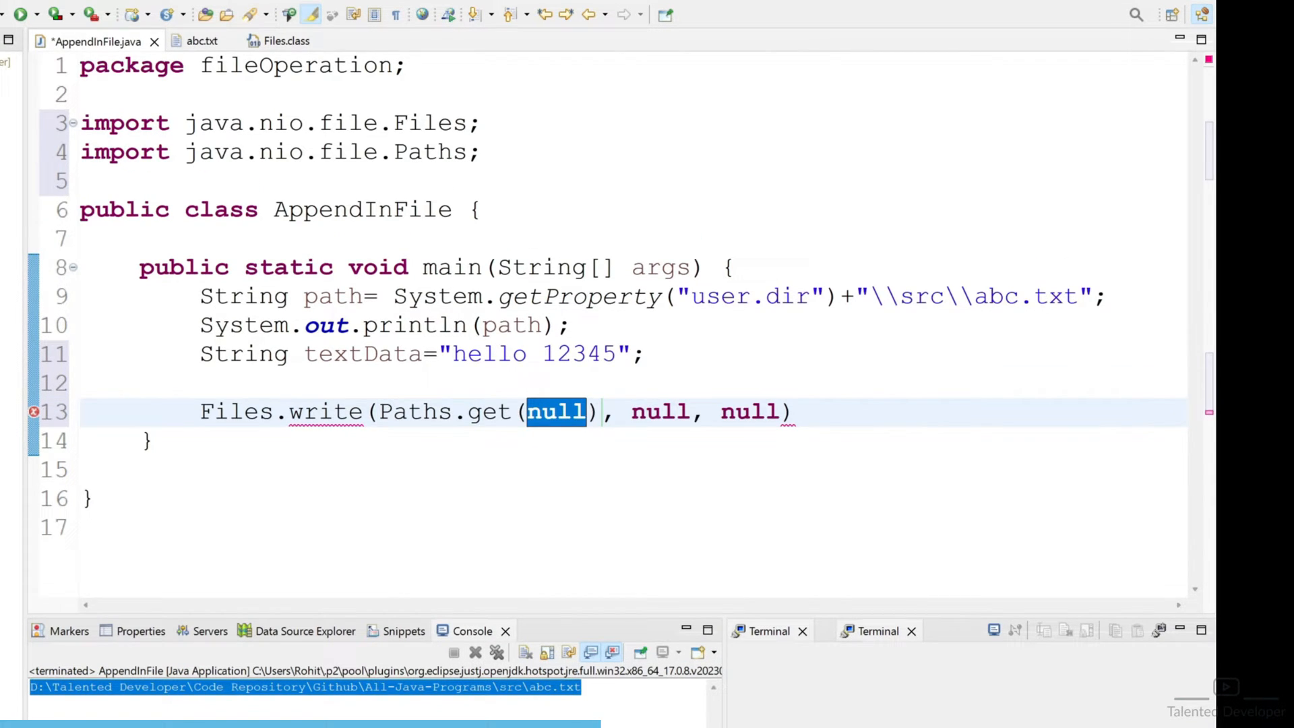
double_click(331, 295)
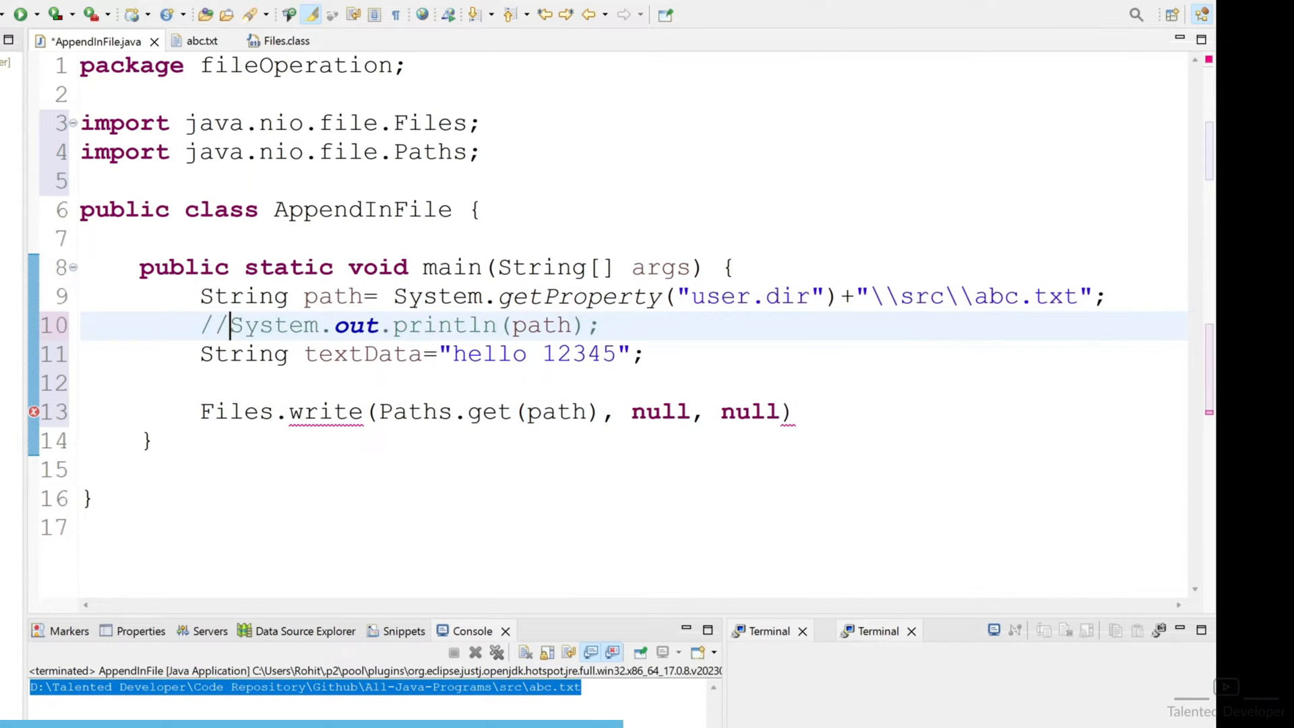
key(ctrl+s)
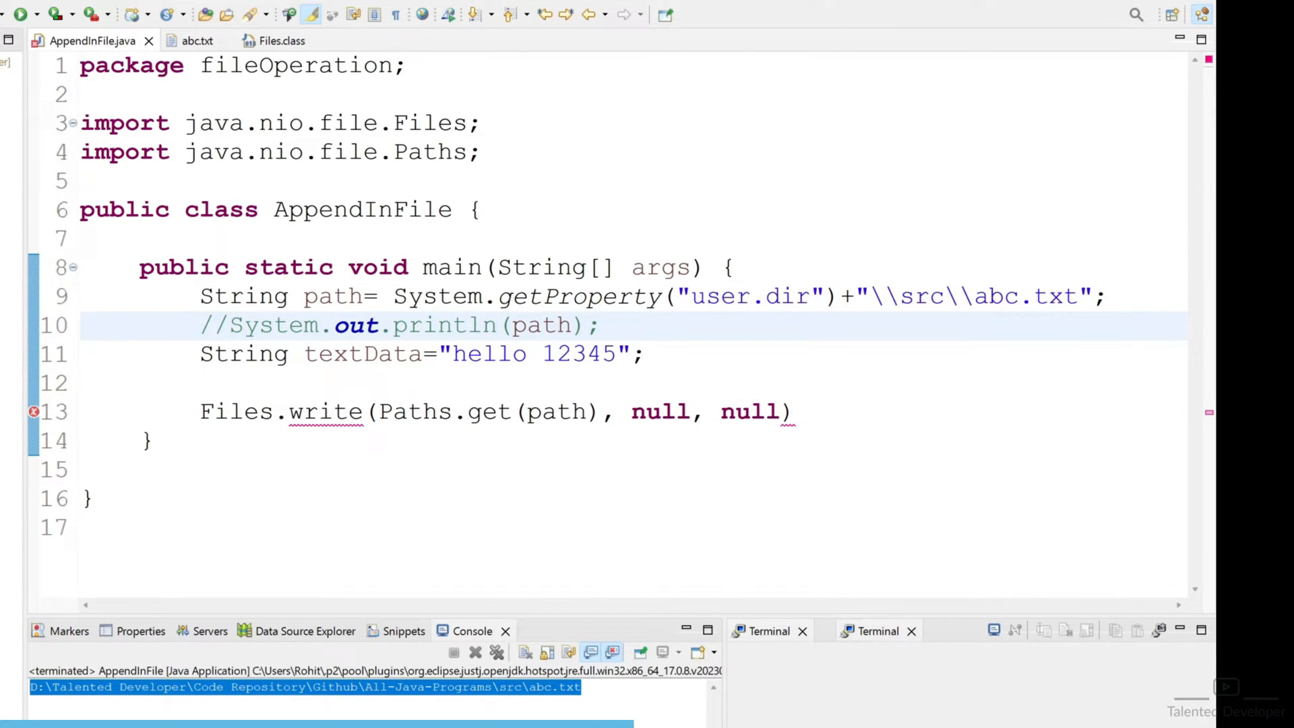
Step: Check the Files.write signature, then pass textData.getBytes() as the second argument
click(276, 41)
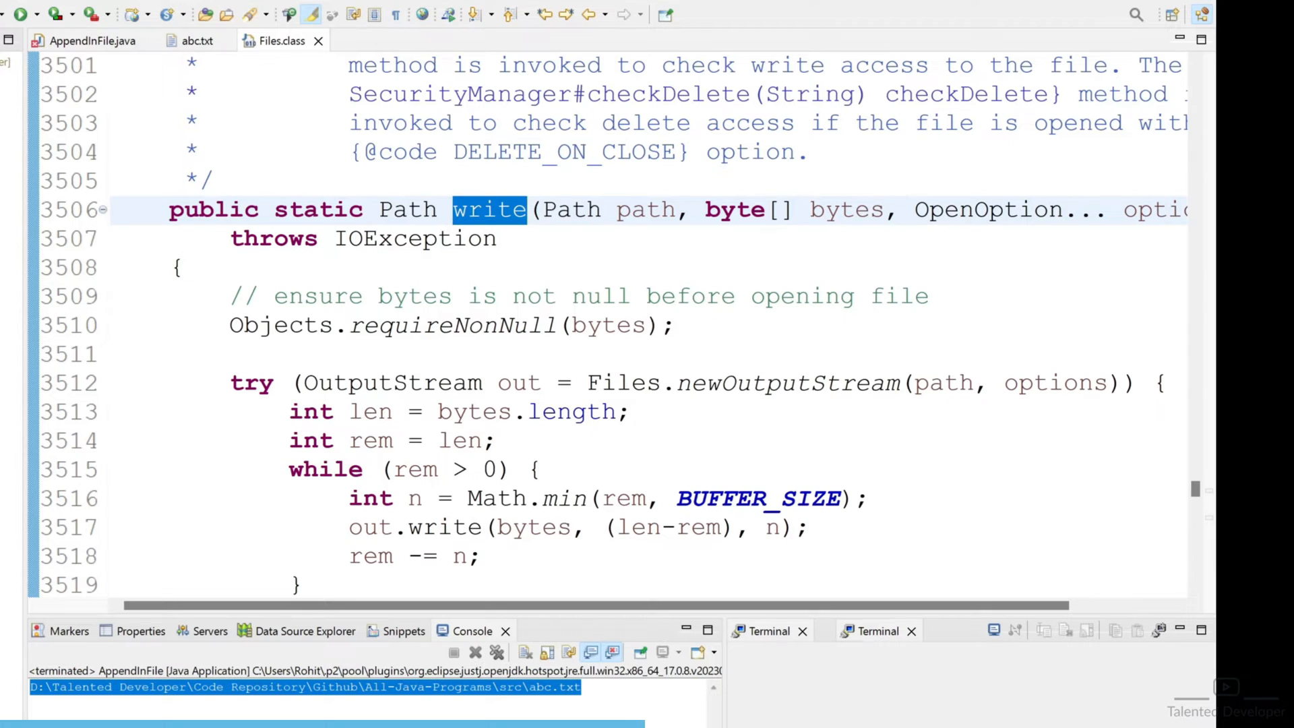
click(87, 41)
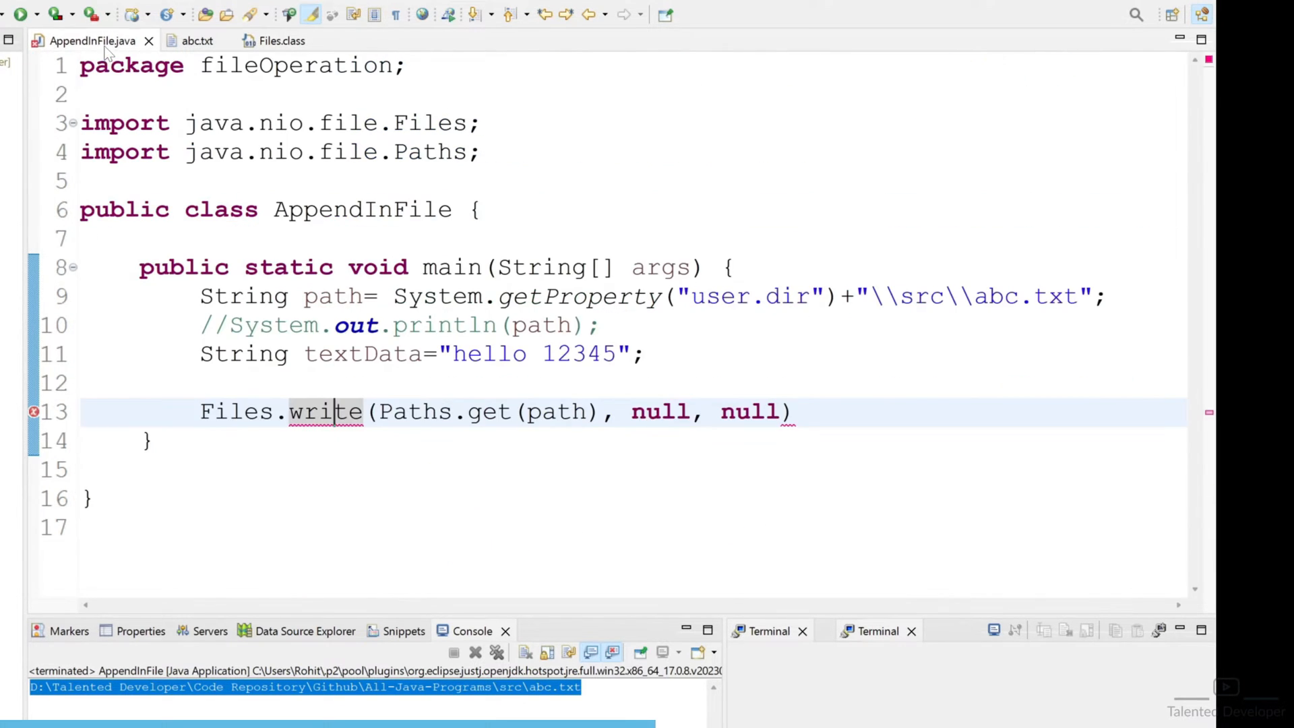
text(textData.getBytes()
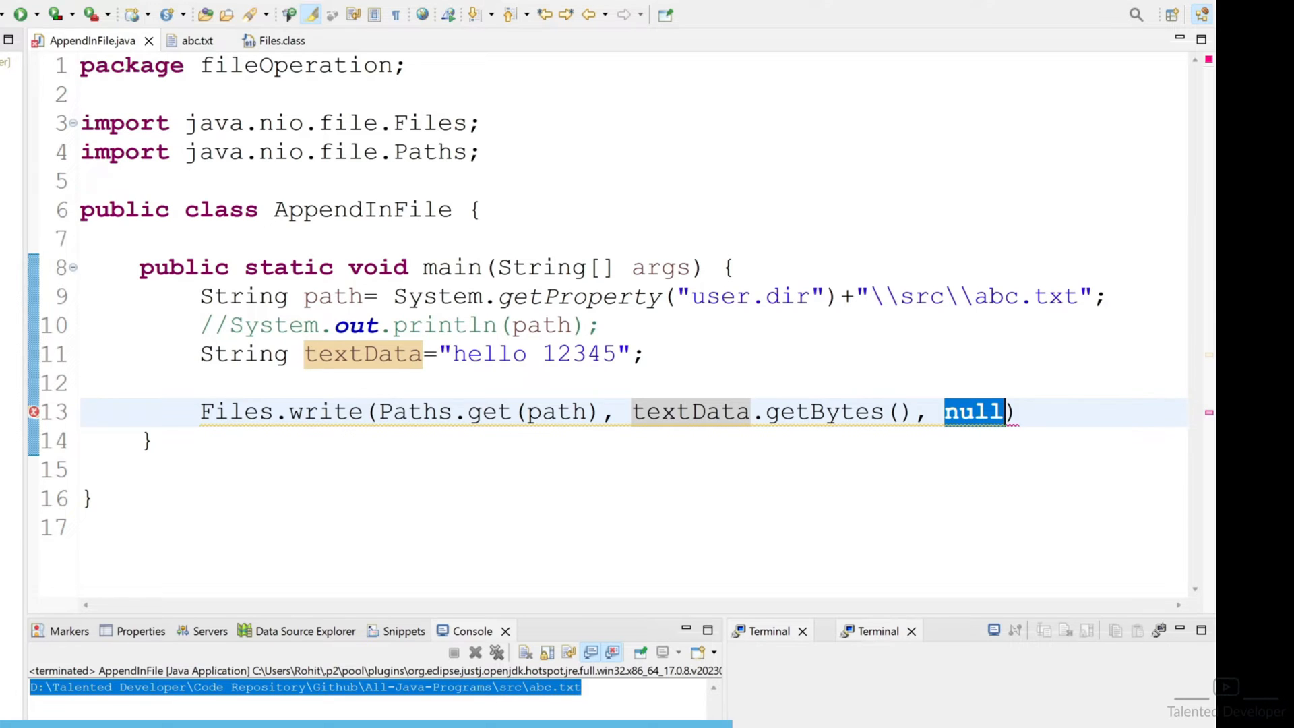
Step: Use StandardOpenOption.APPEND as the third argument, save, and surround the call with try/catch
text(StandardOpenOption)
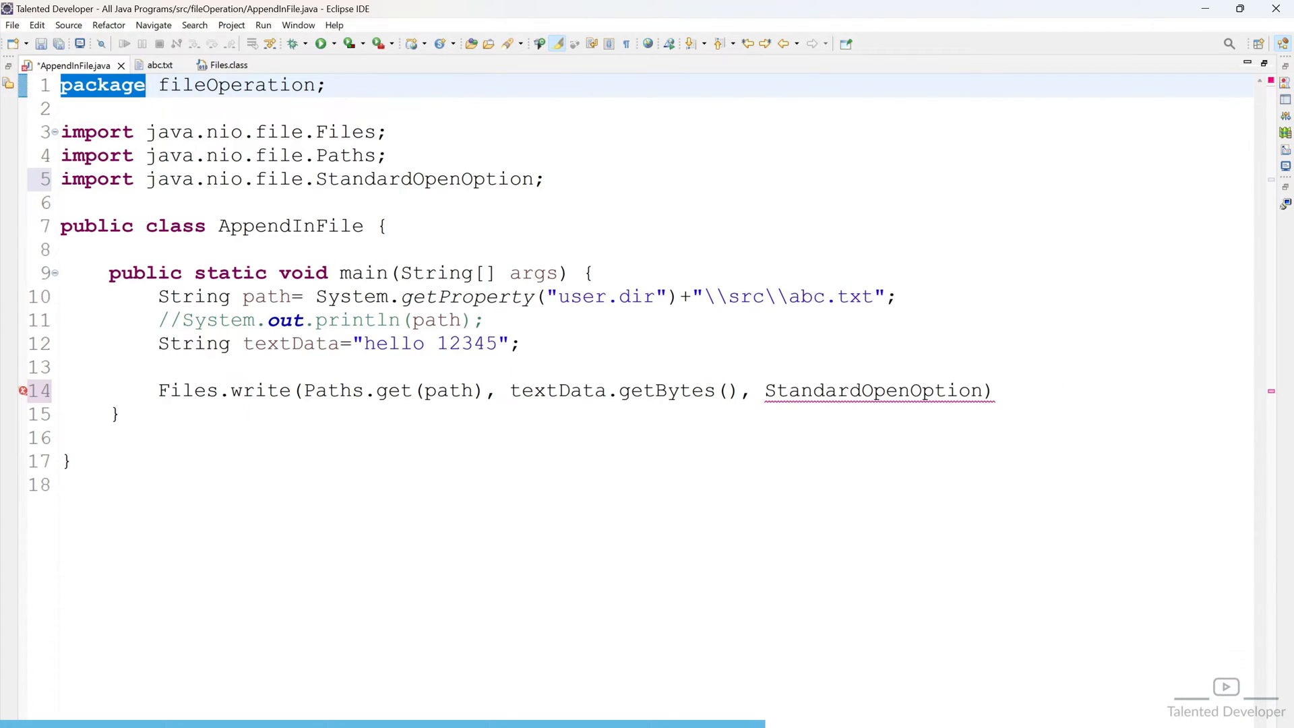
text(.APPEND)
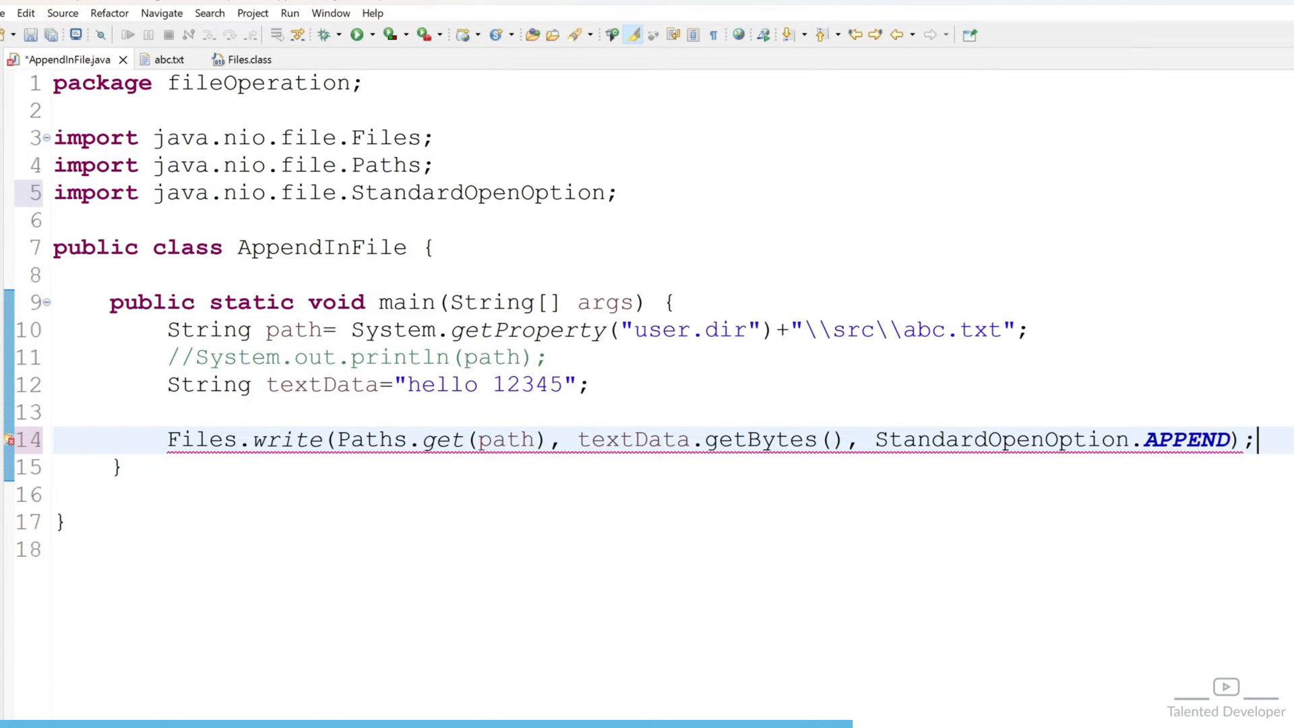
key(Ctrl+s)
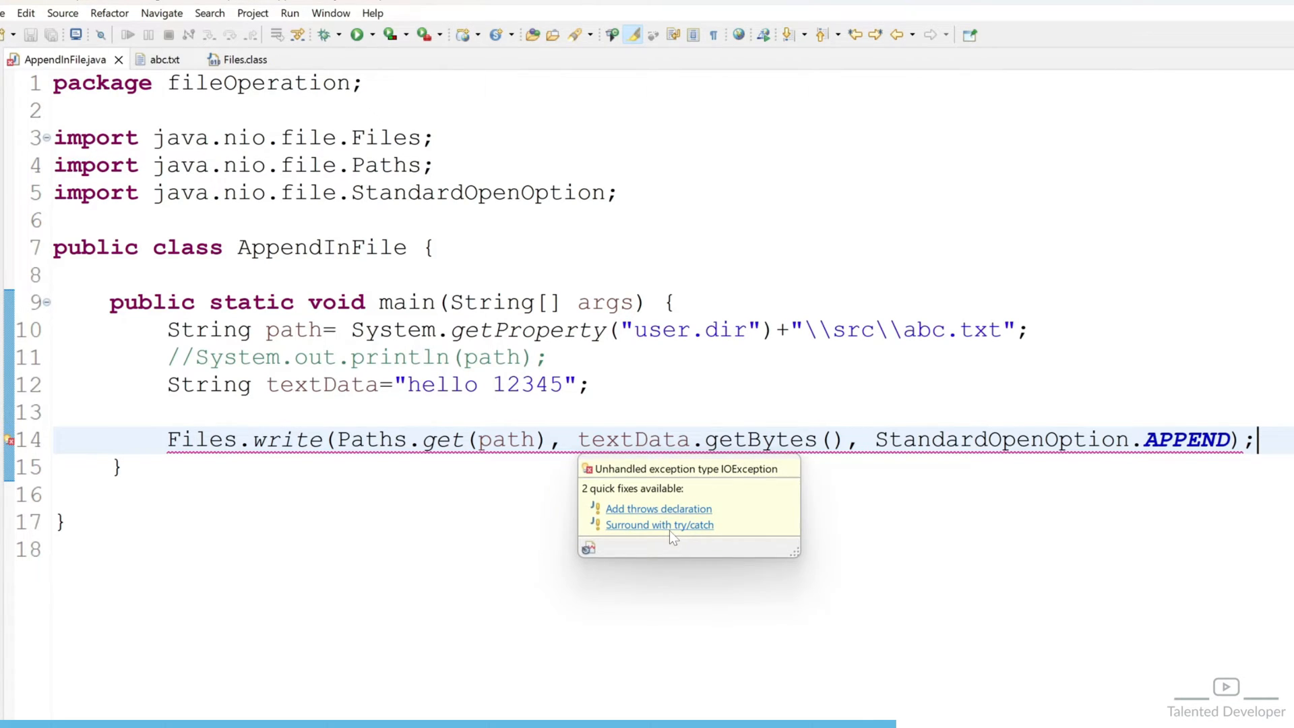
click(659, 524)
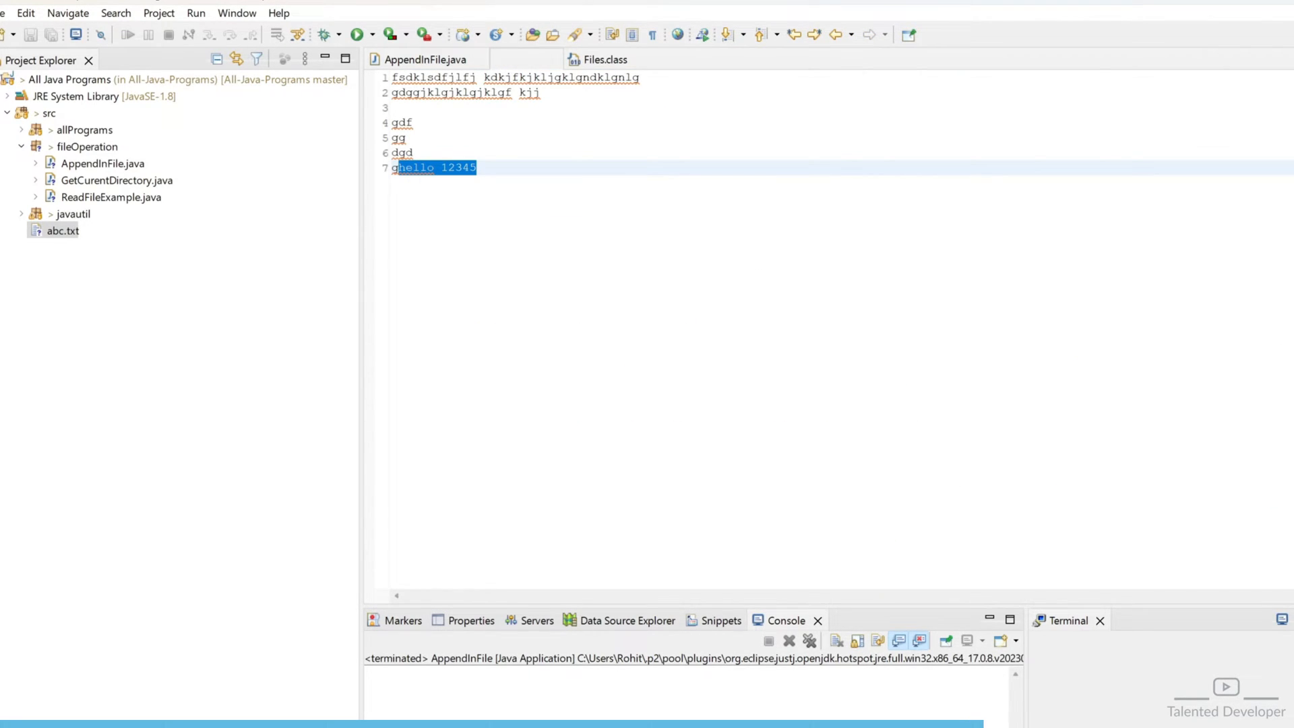
Step: Inspect abc.txt to confirm hello 12345 follows the original lines
click(399, 167)
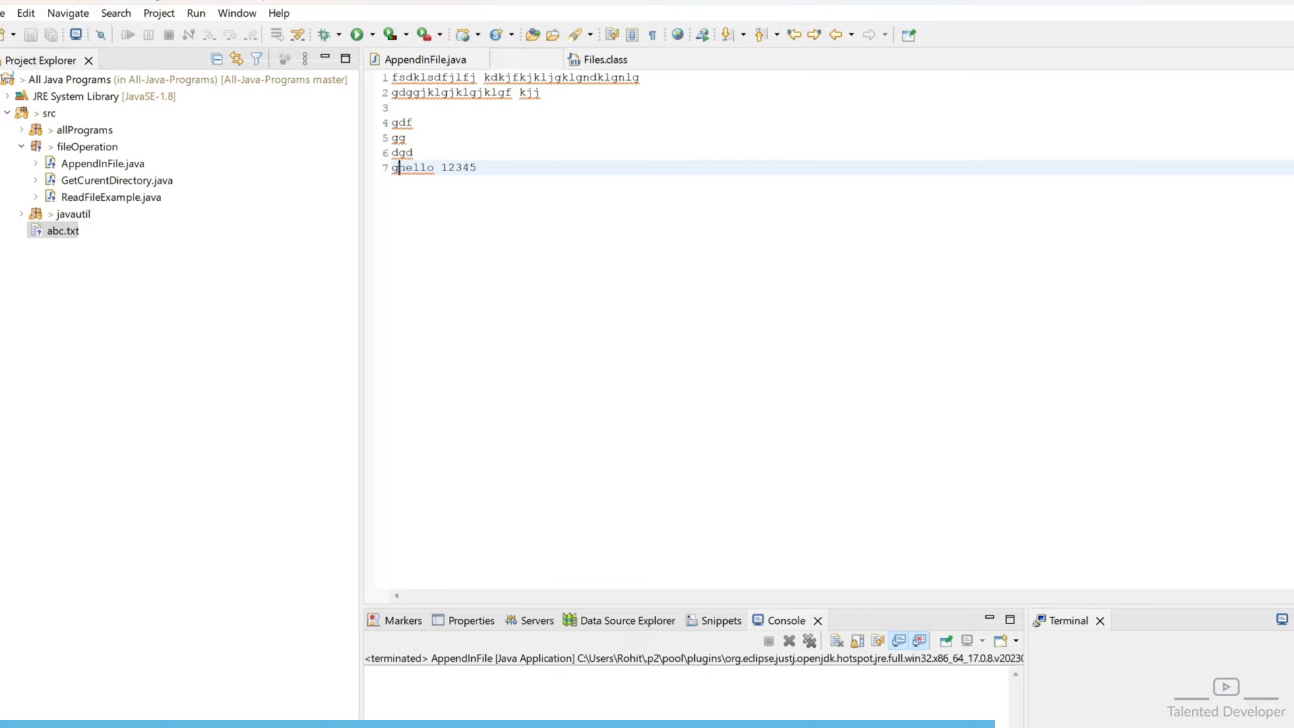
key(ctrl+a)
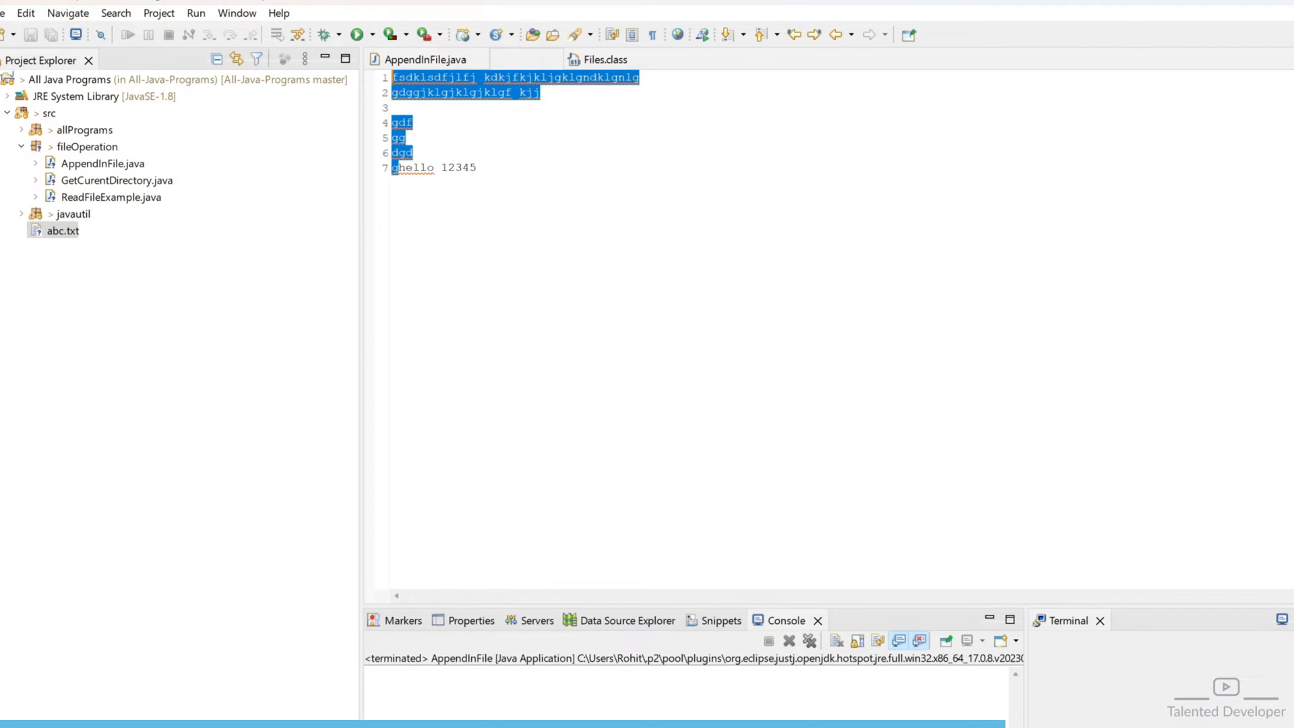
mouse_move(414, 167)
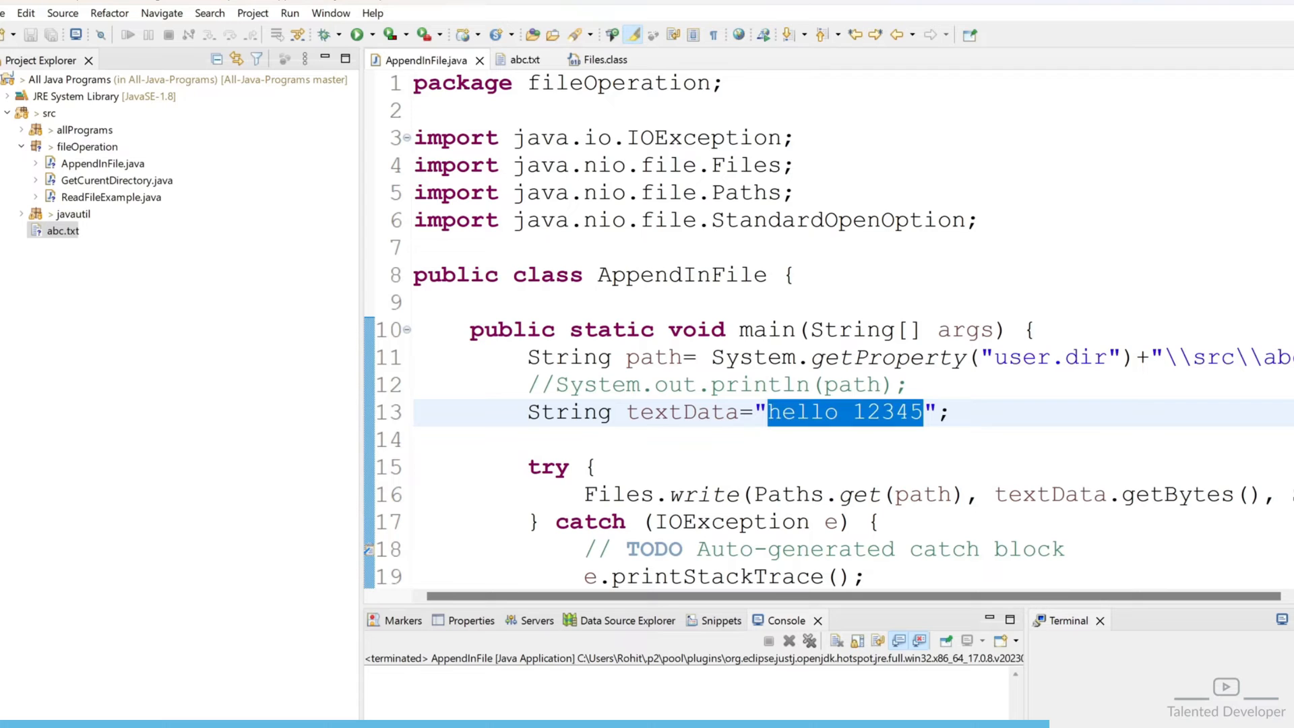
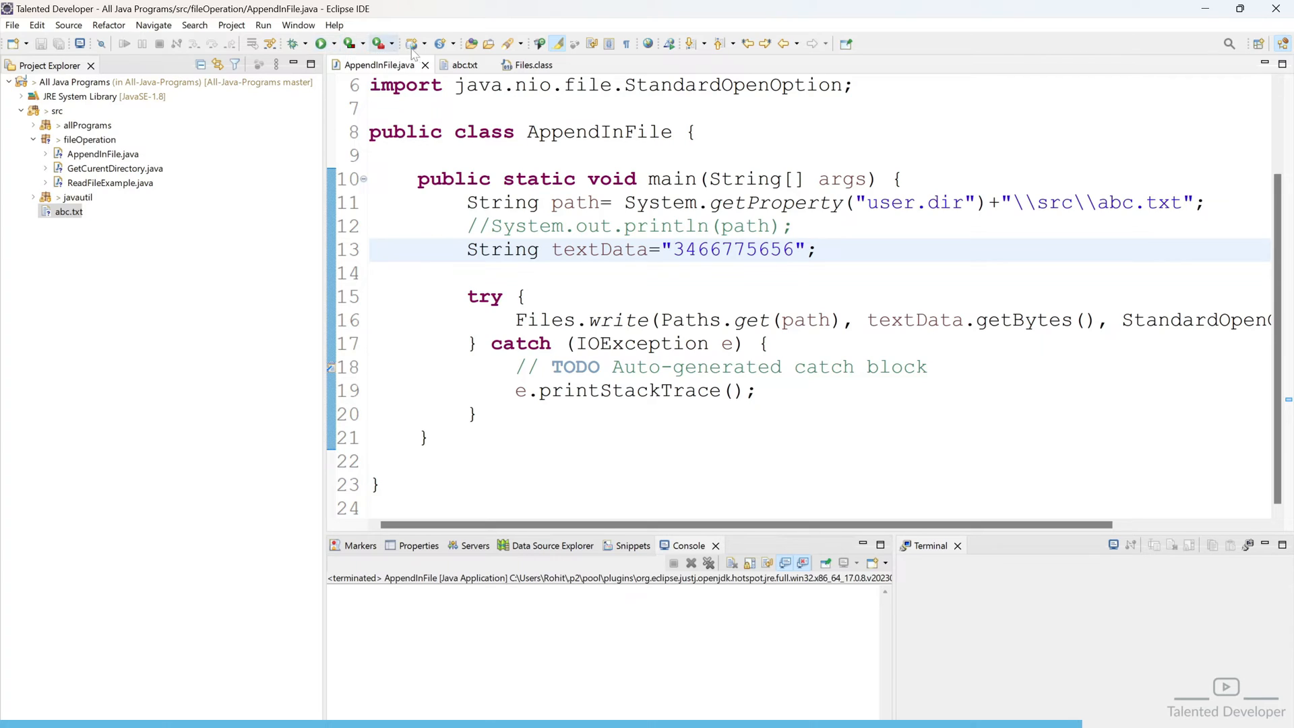
click(463, 65)
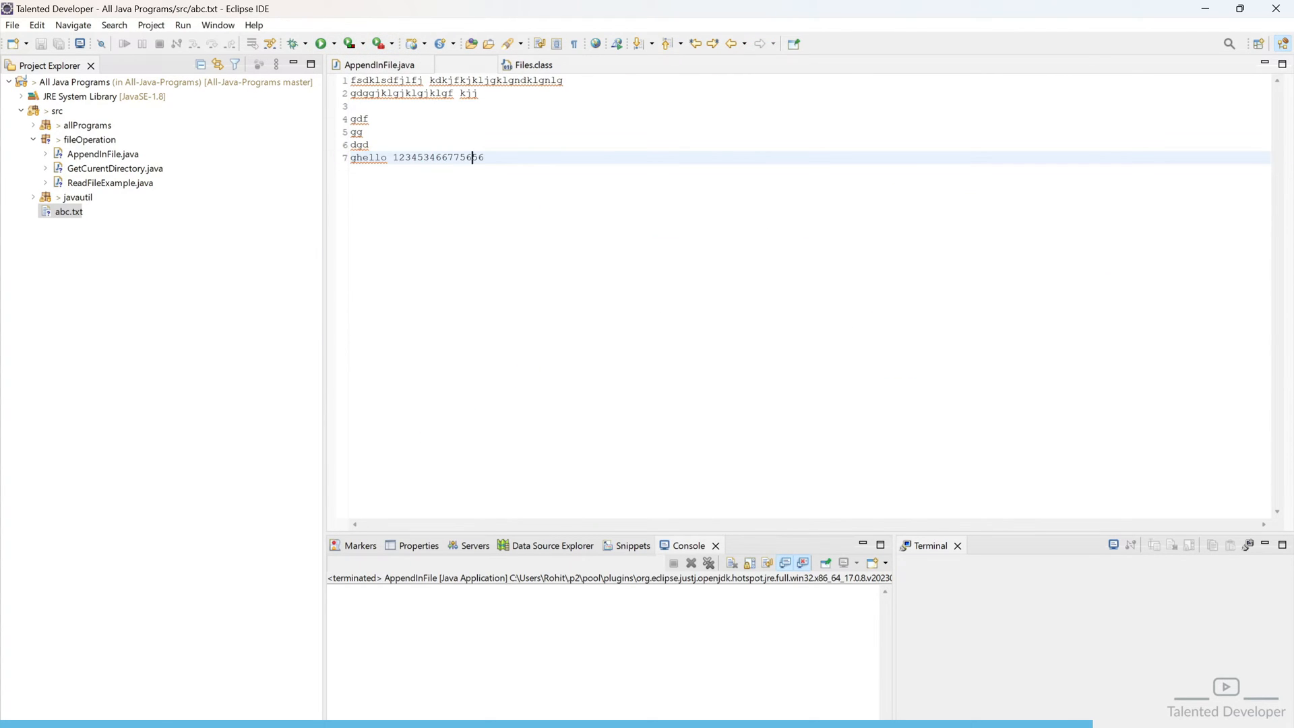
drag(435, 158, 484, 157)
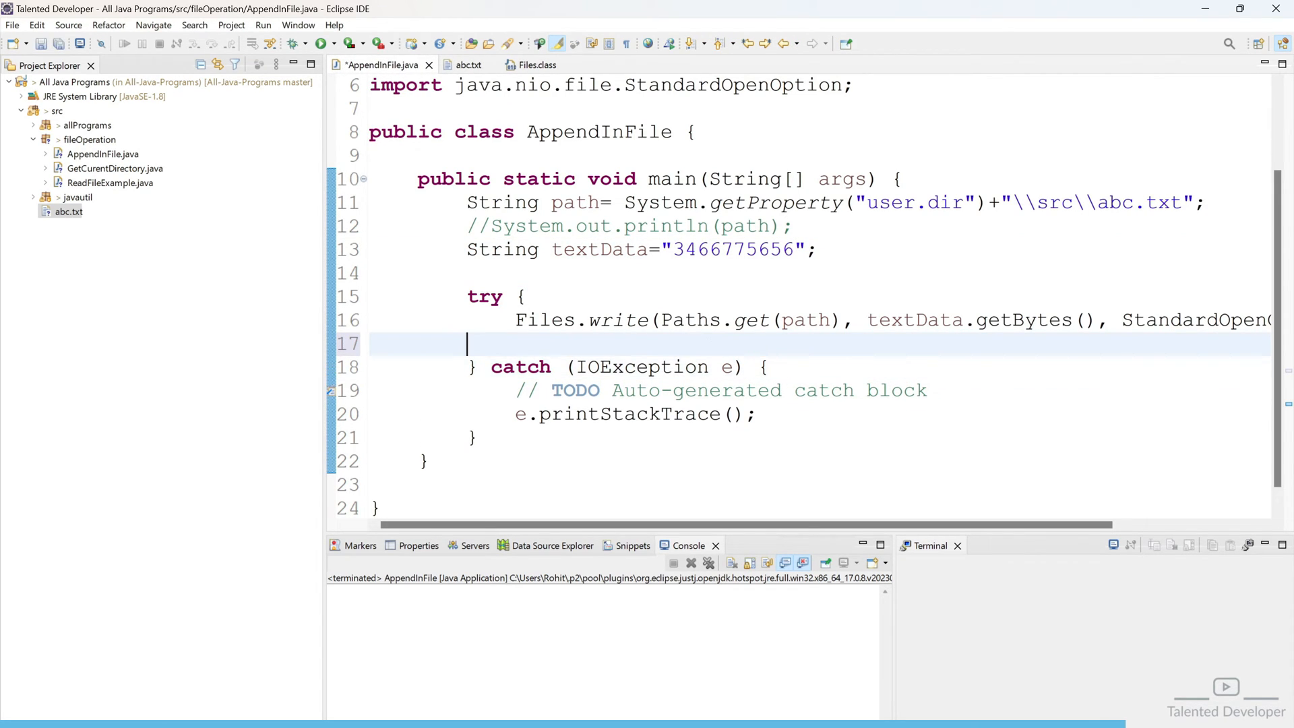
Step: Print "Done" after the write, set textData to "abcc", and run again
text(sys)
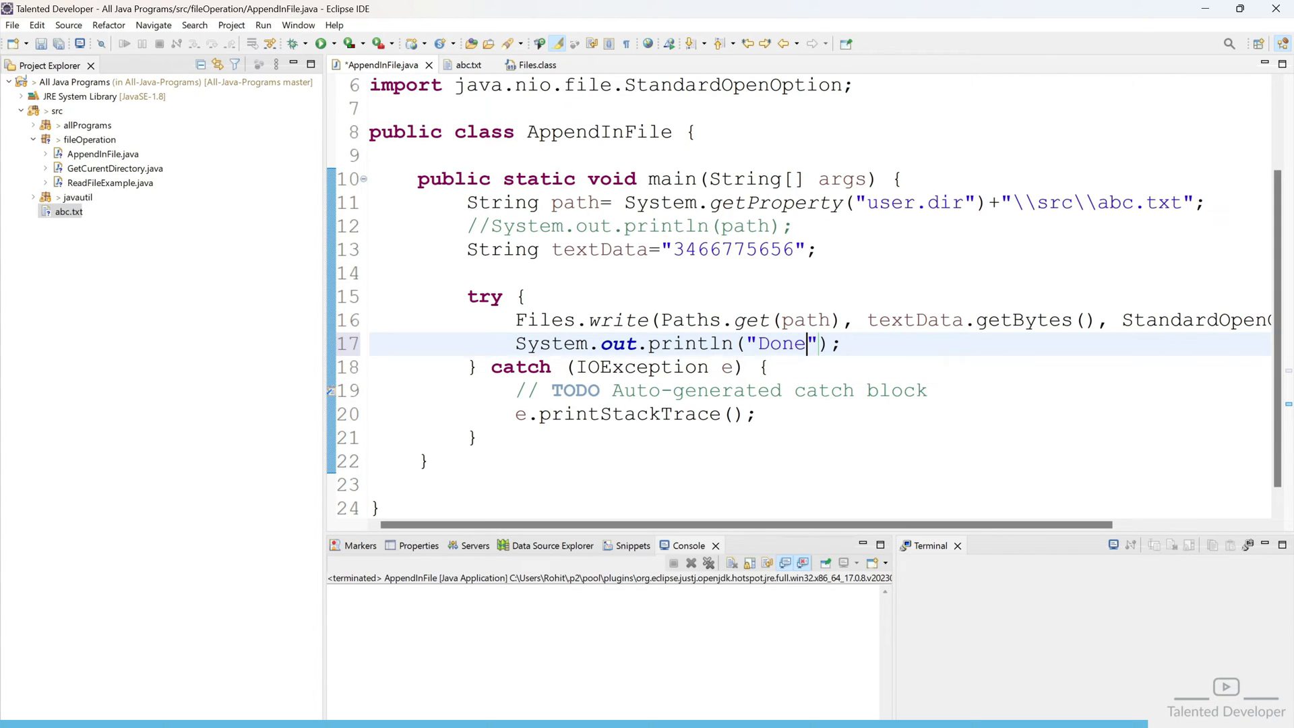
text(abcc)
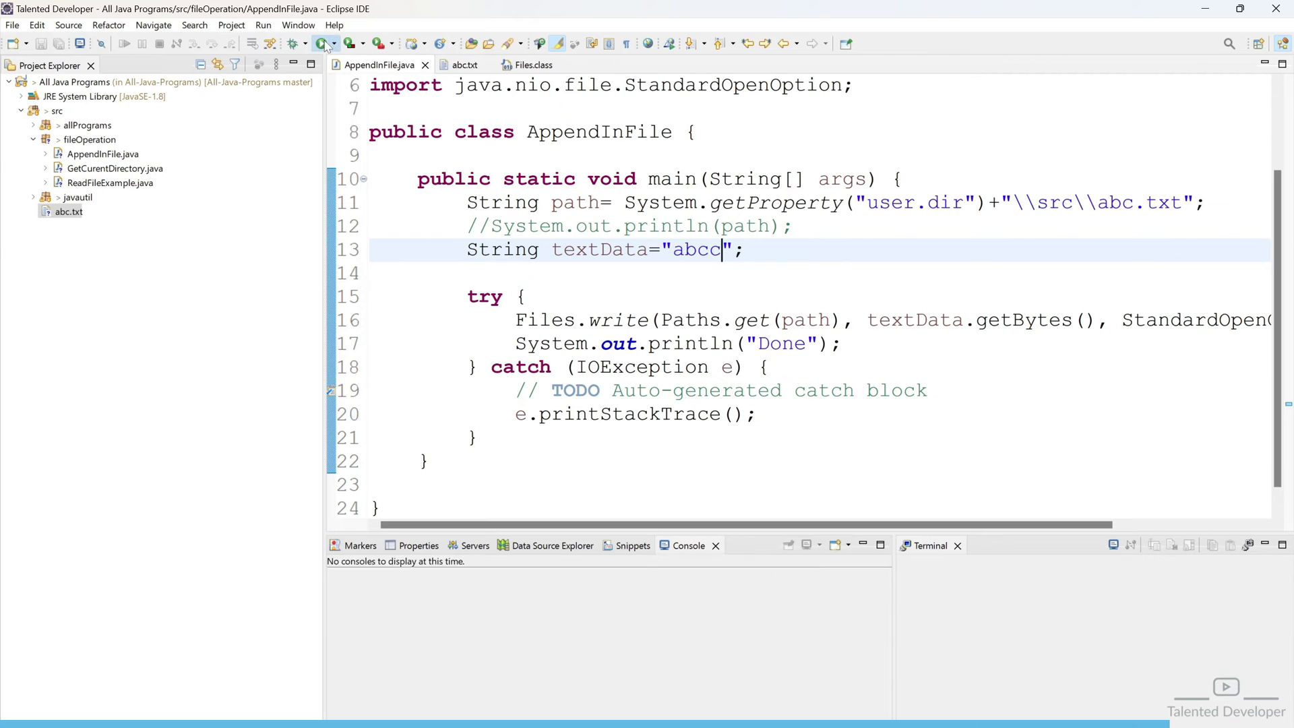
click(319, 43)
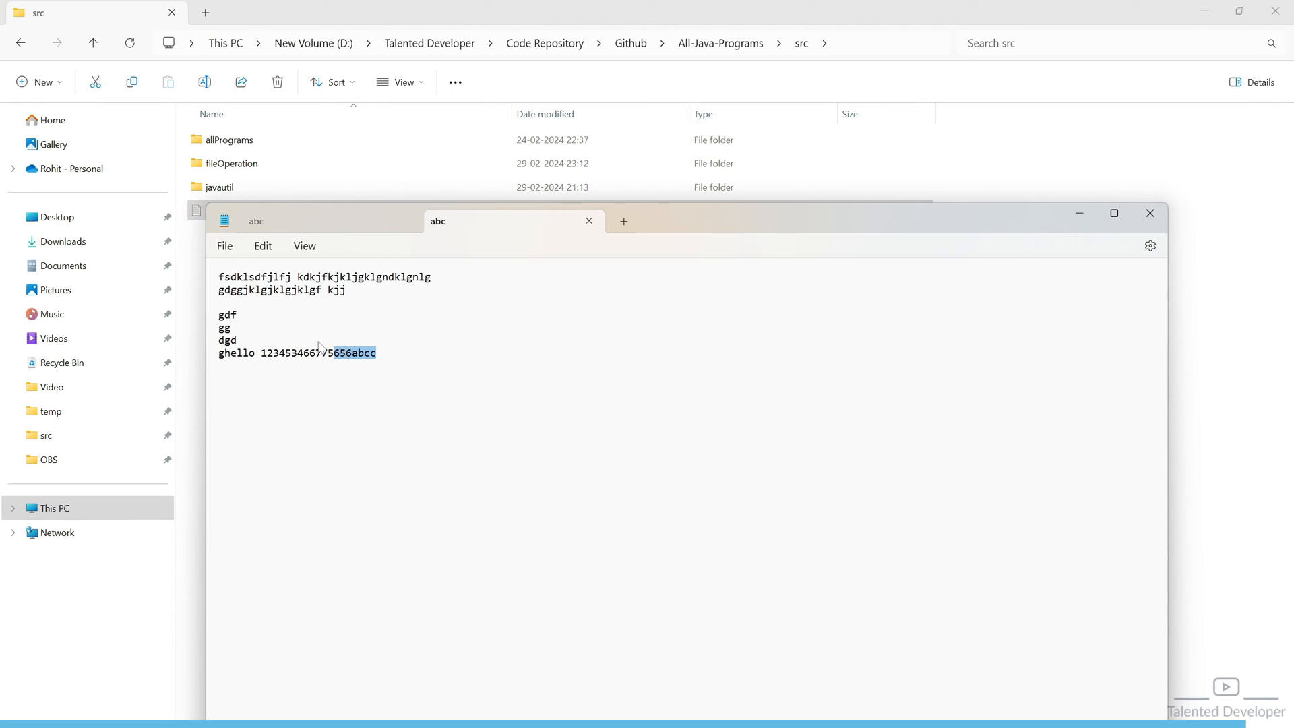
key(ctrl+a)
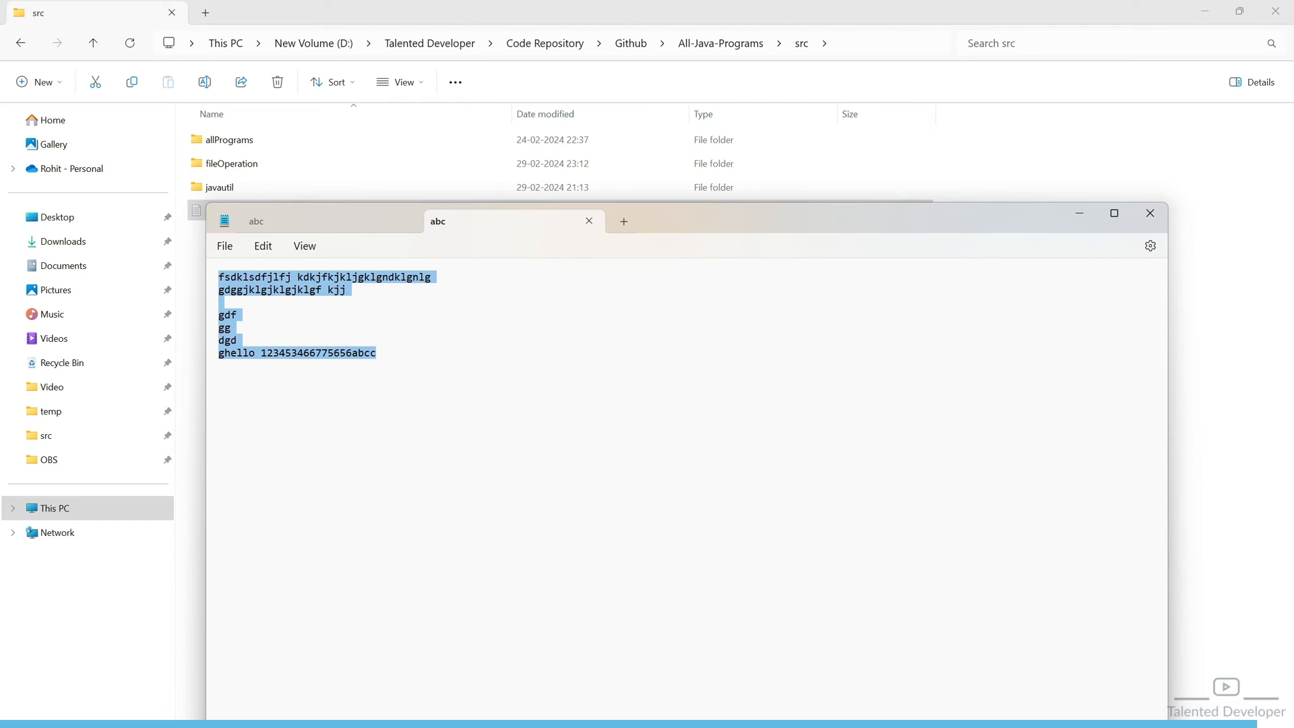